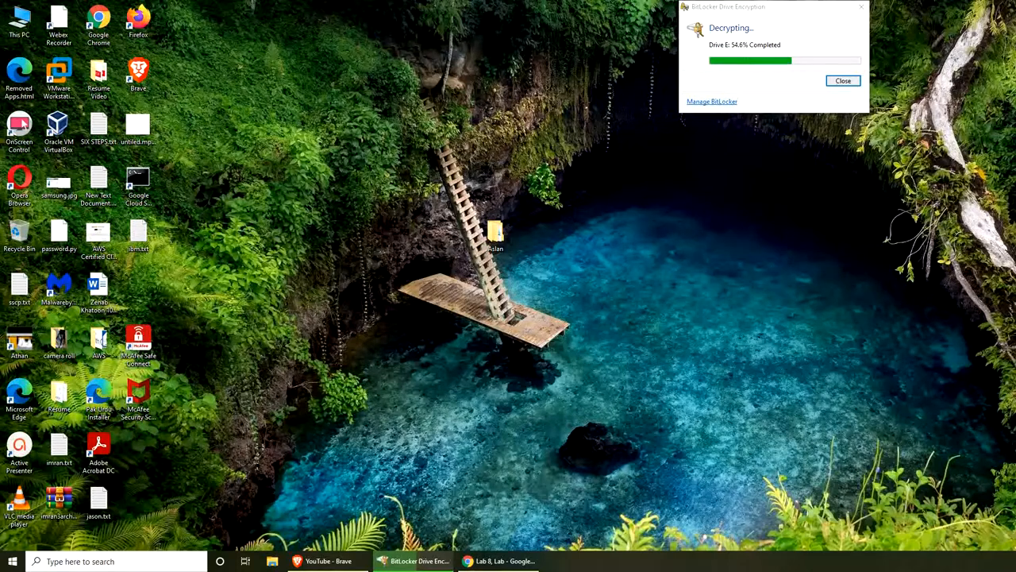
pyautogui.moveTo(588, 305)
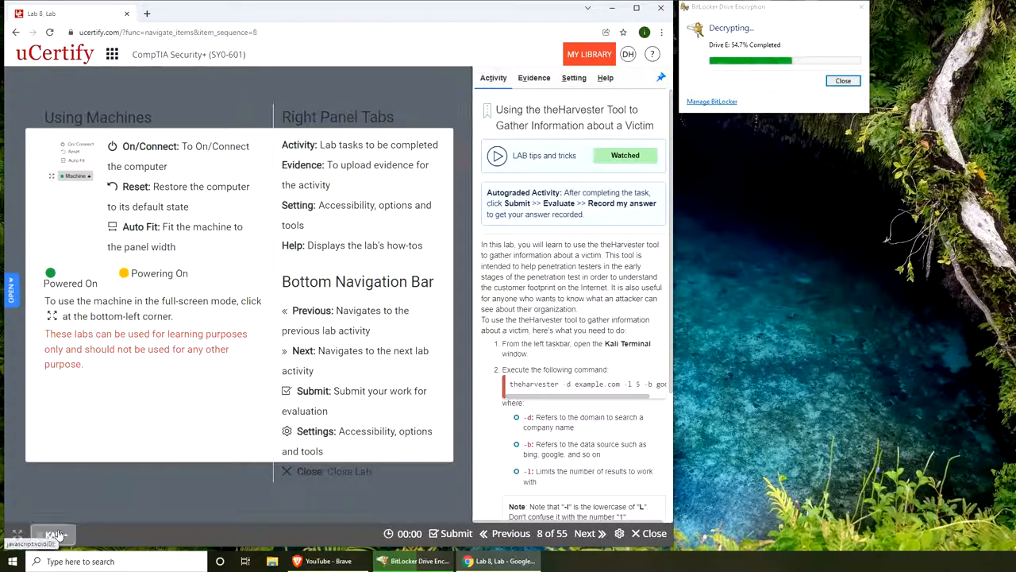
# Dismiss the lab usage guide and scroll the task instructions to the theHarvester command
pyautogui.click(54, 533)
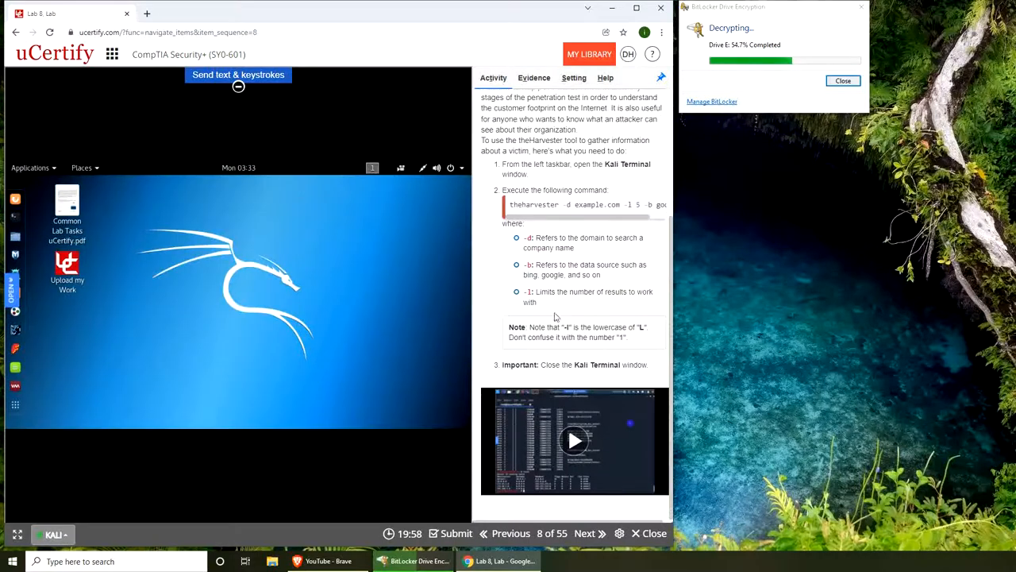
pyautogui.scroll(-3)
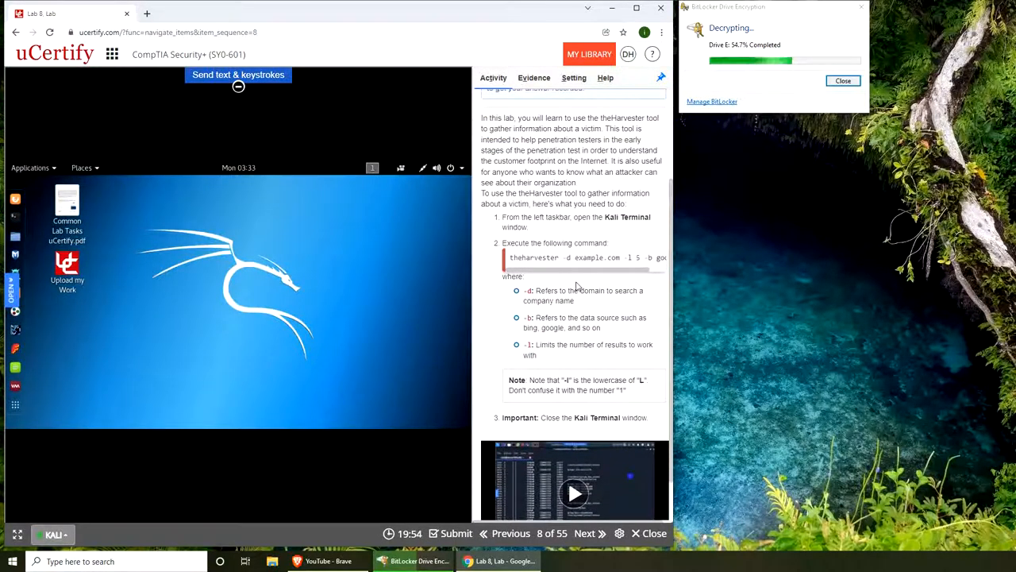
pyautogui.moveTo(581, 237)
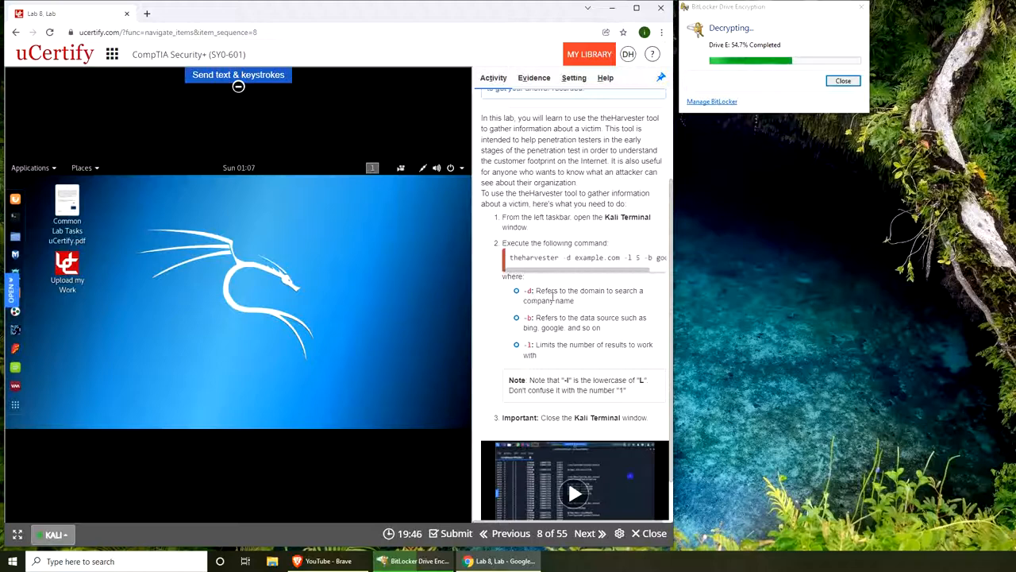
pyautogui.moveTo(562, 327)
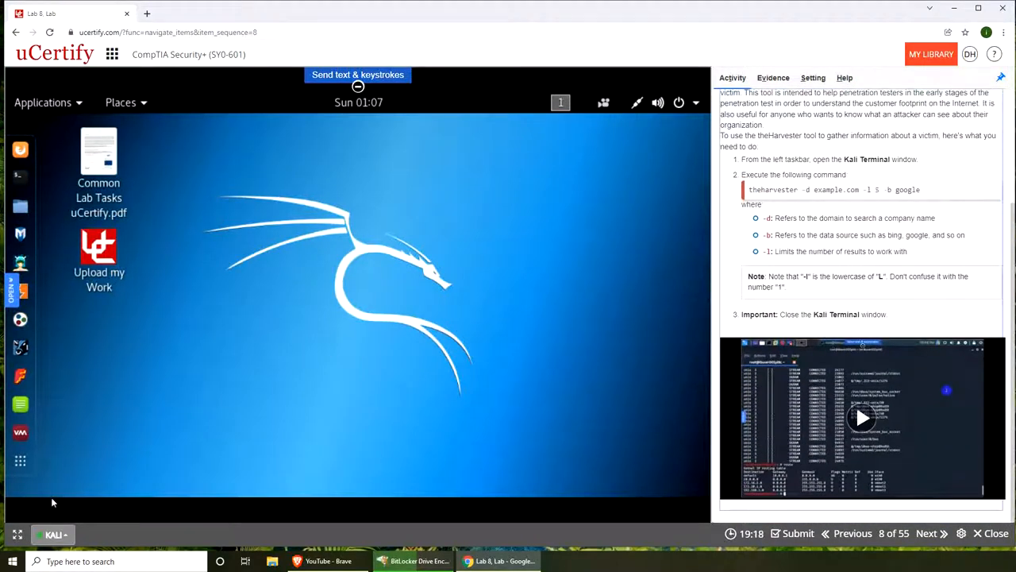
# In a Kali terminal, run theharvester against aslantahir.com with -l 5, getting its usage help
pyautogui.click(19, 178)
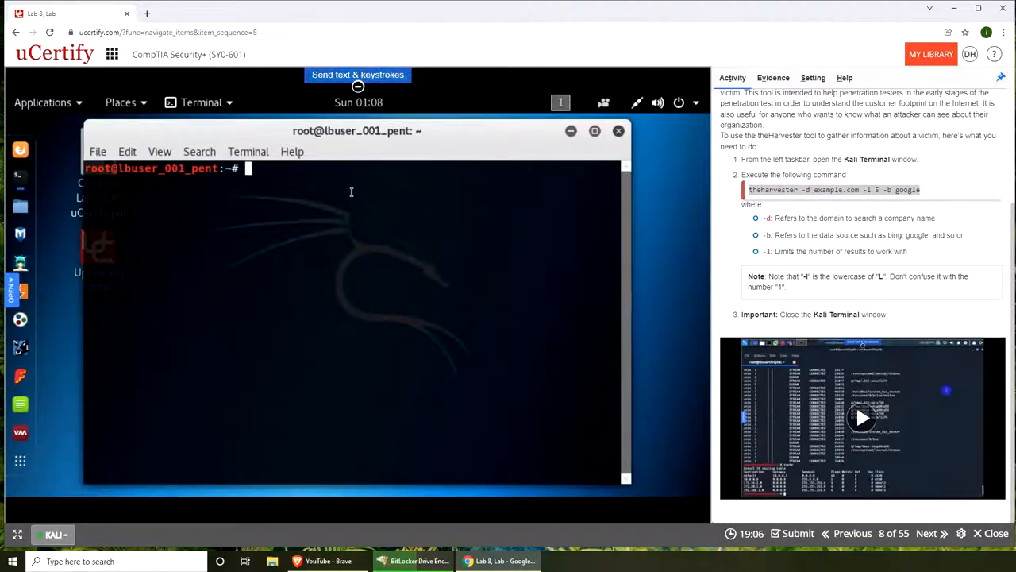
pyautogui.write('theharvester -d')
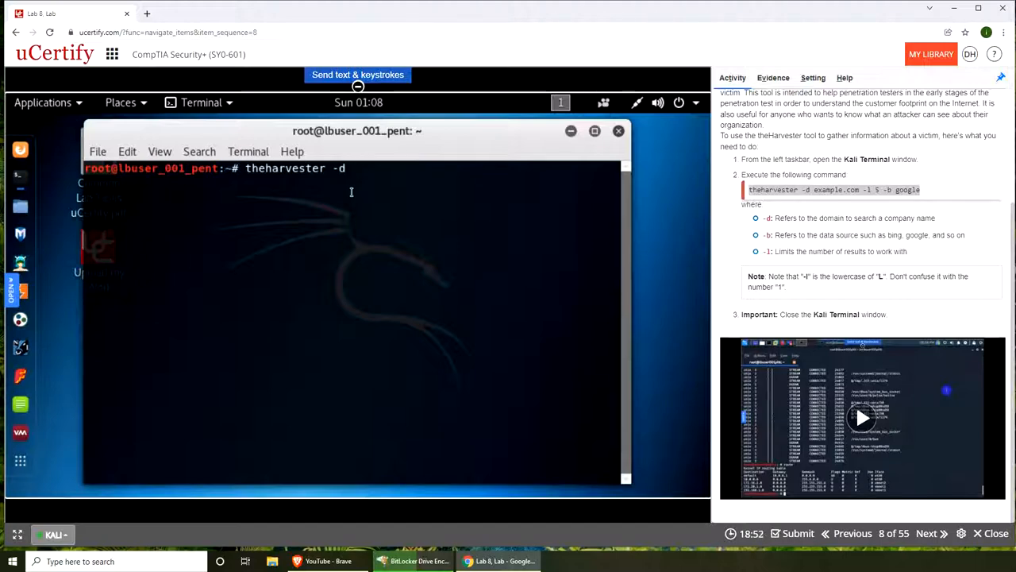
pyautogui.write('aslantahir.com')
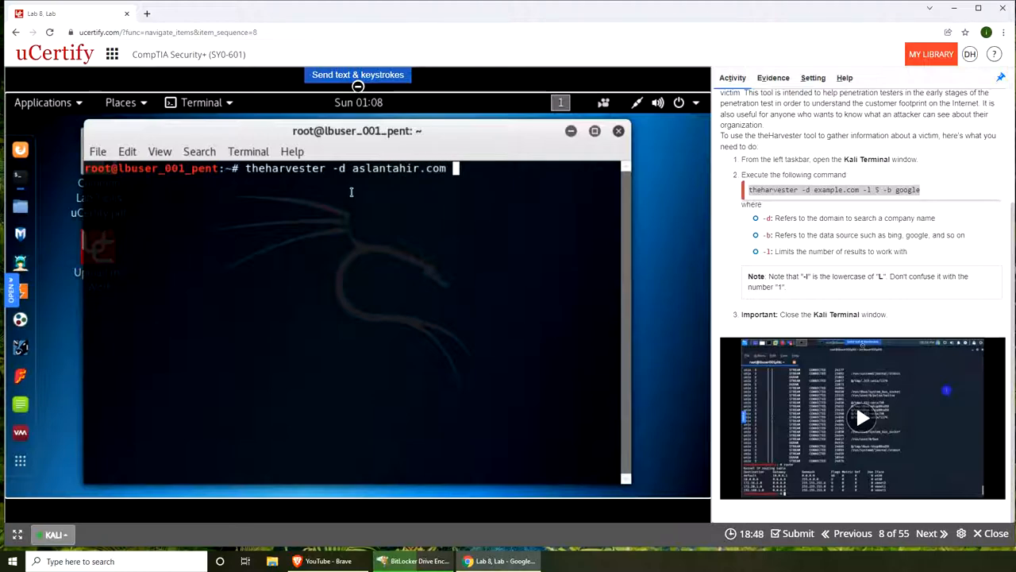
pyautogui.write('-')
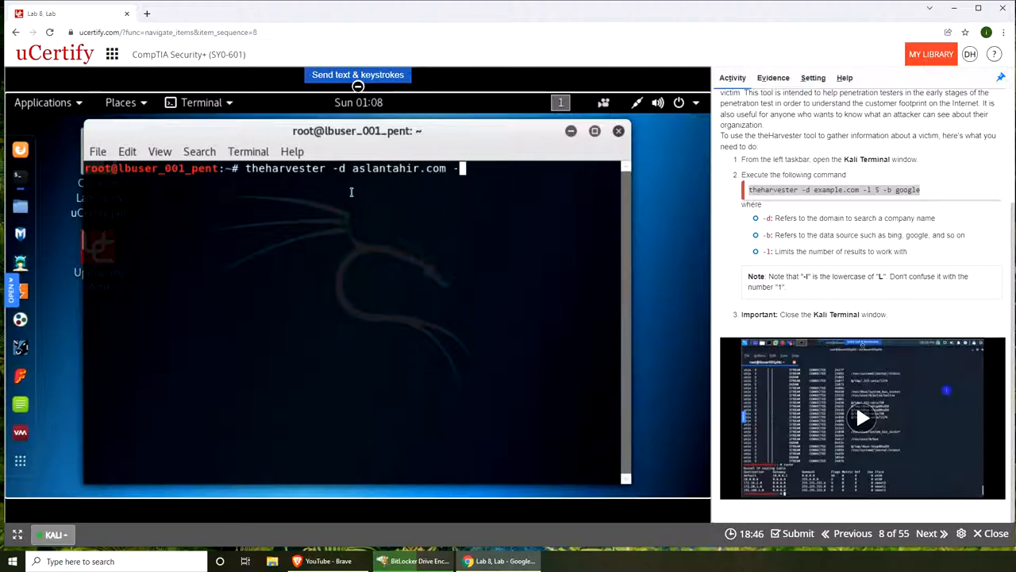
pyautogui.write('l')
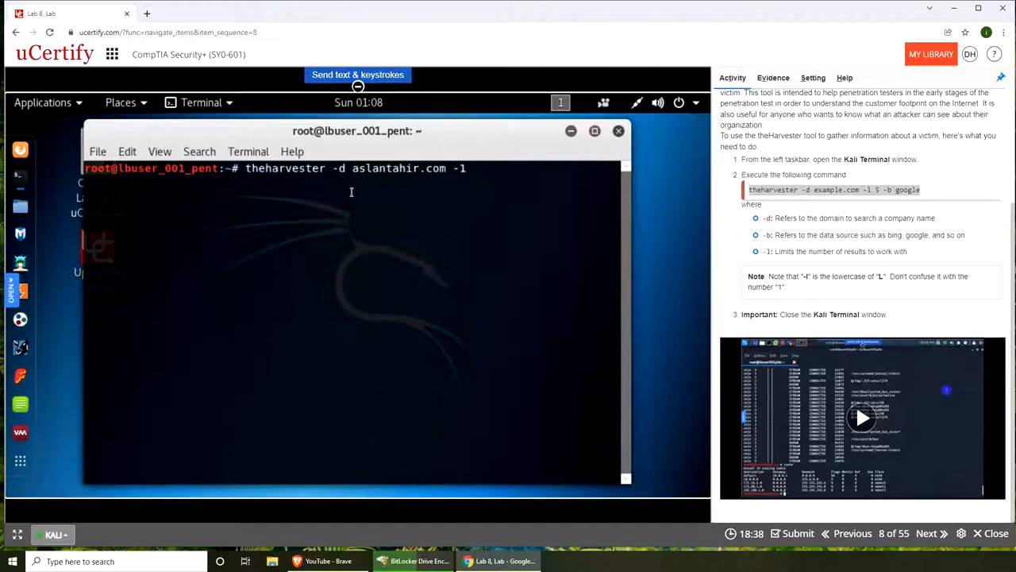
pyautogui.write('5')
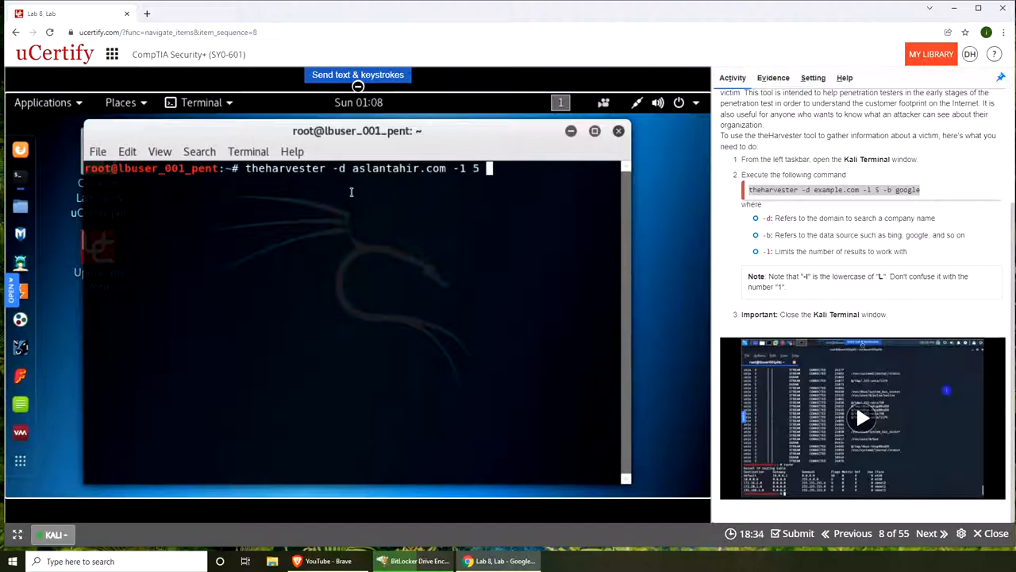
pyautogui.write('-')
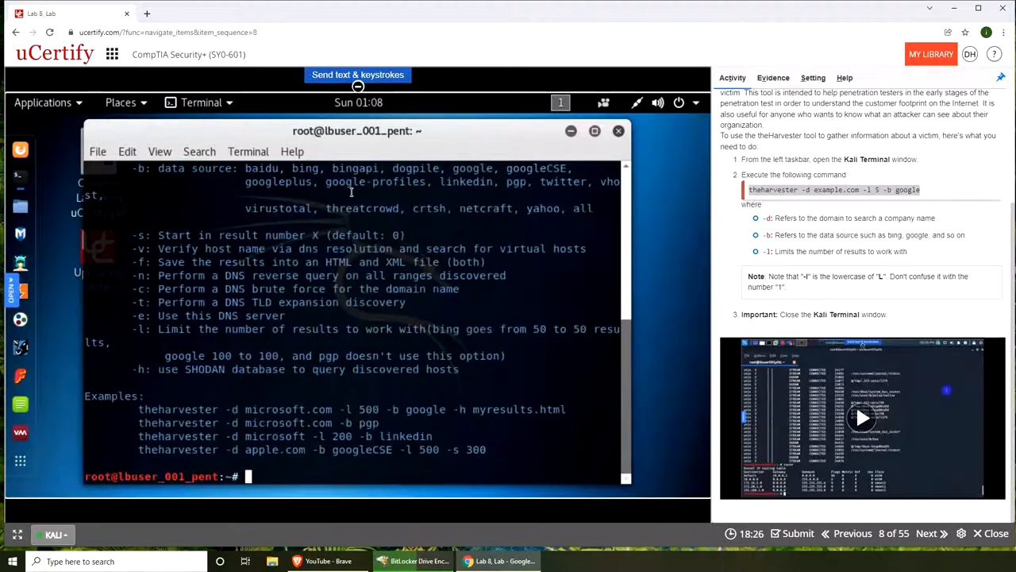
pyautogui.moveTo(292, 317)
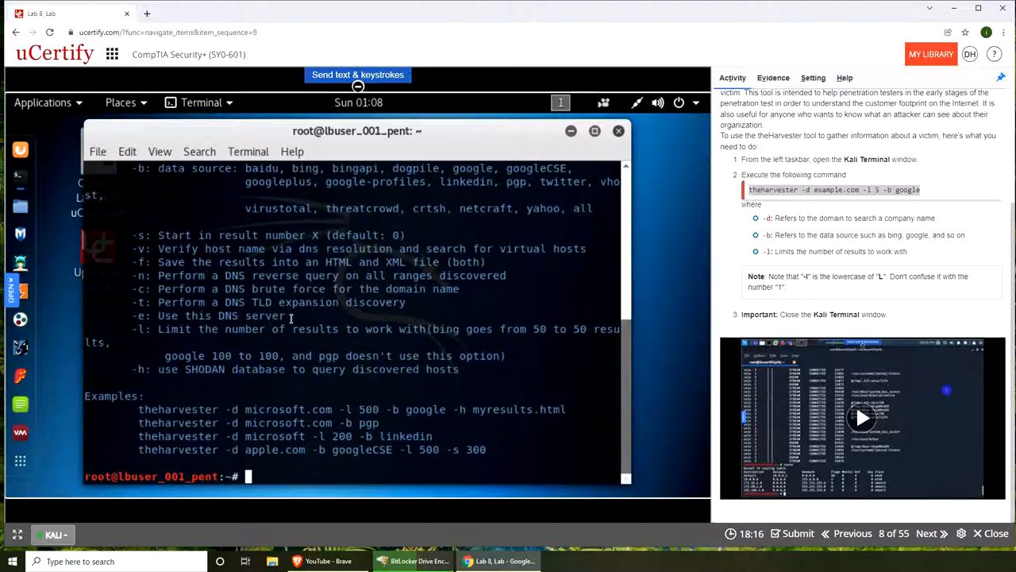
# Run theharvester -d example.com -l 5 -b google, listing seven emails and seven hosts
pyautogui.write('theharvester -d aslantahir.com -l 5 -b google')
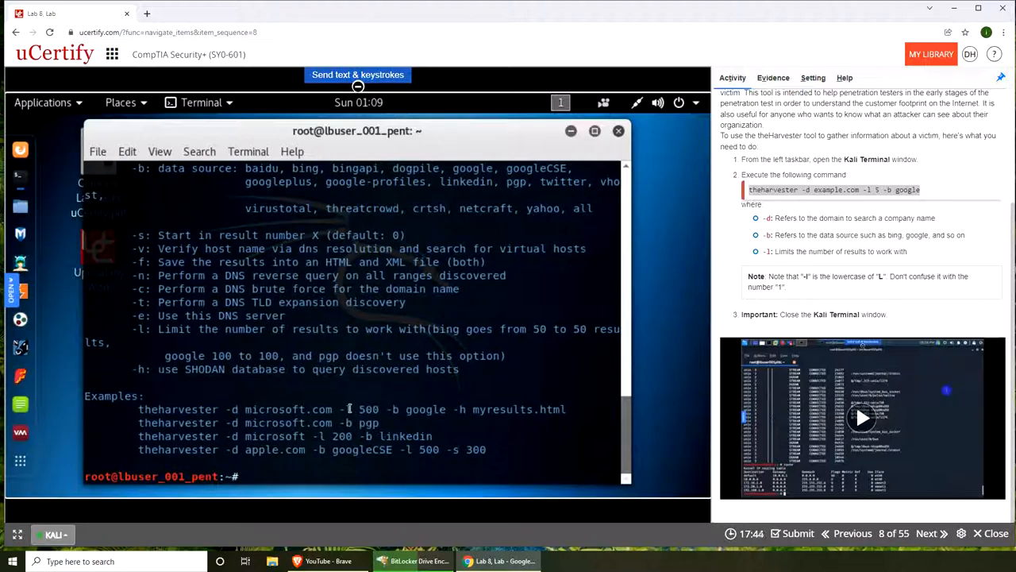
pyautogui.write('theharvester -d example.com -l 5 -b google')
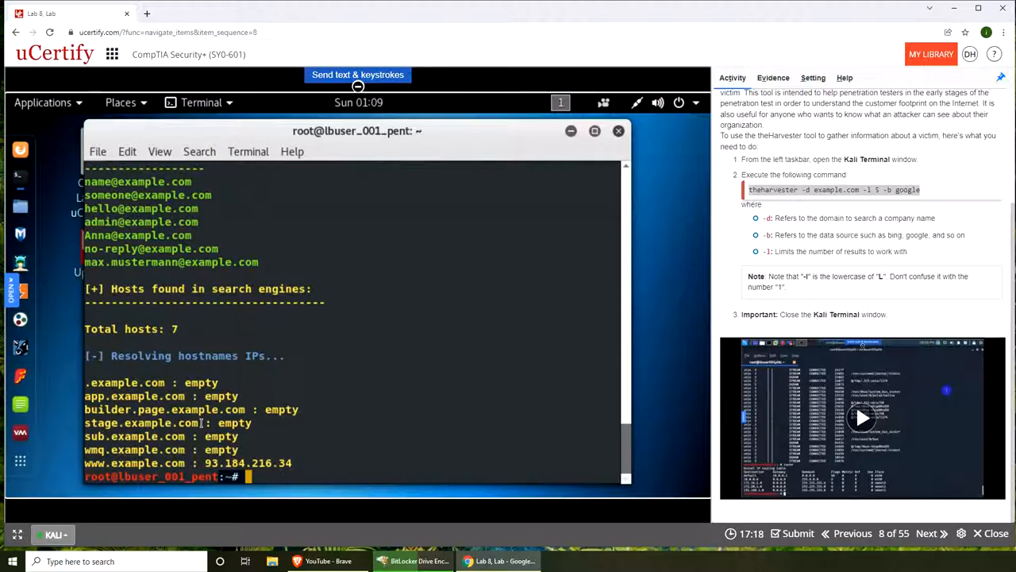
pyautogui.moveTo(305, 314)
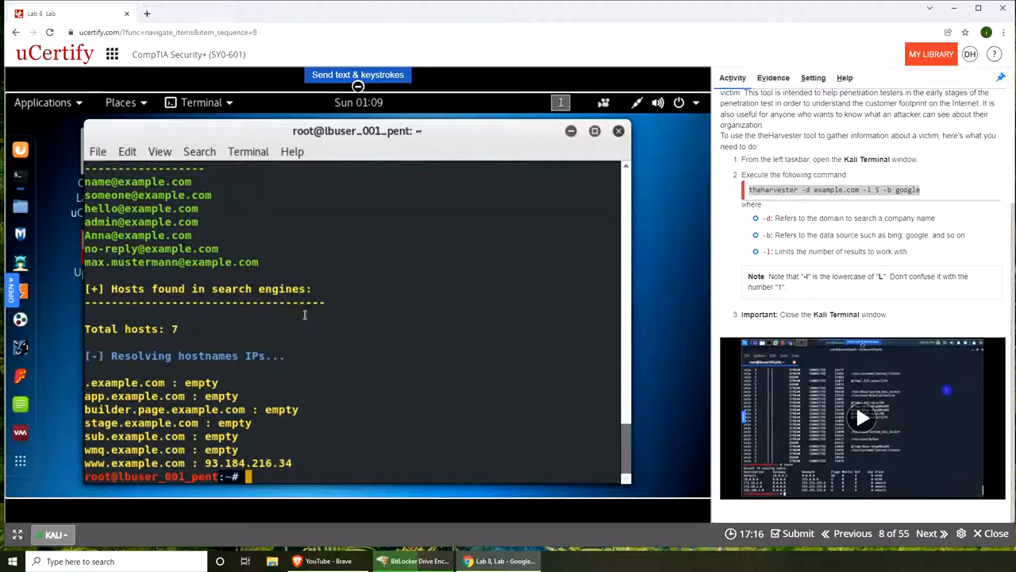
pyautogui.moveTo(391, 343)
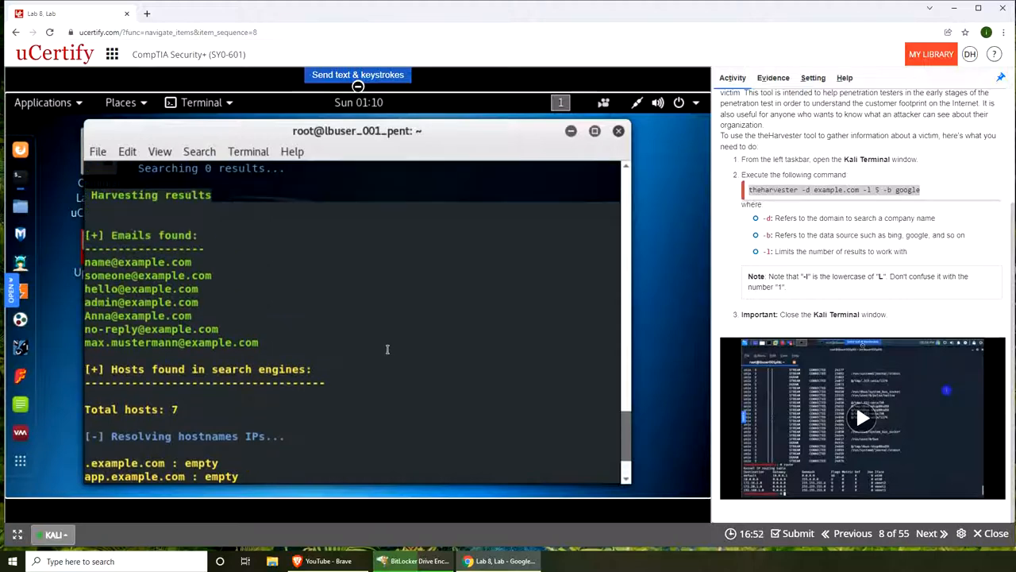
pyautogui.scroll(-3)
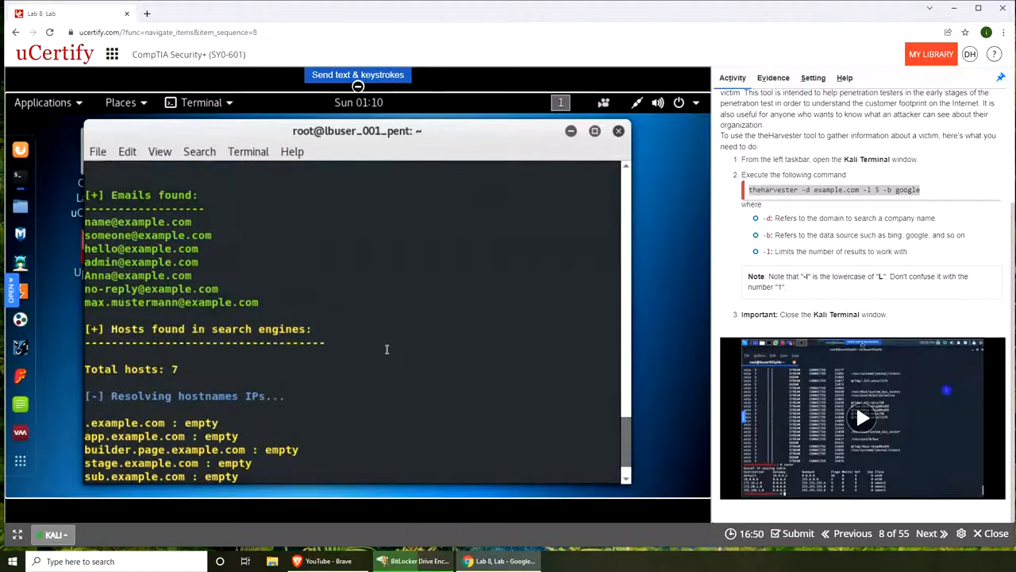
pyautogui.scroll(-3)
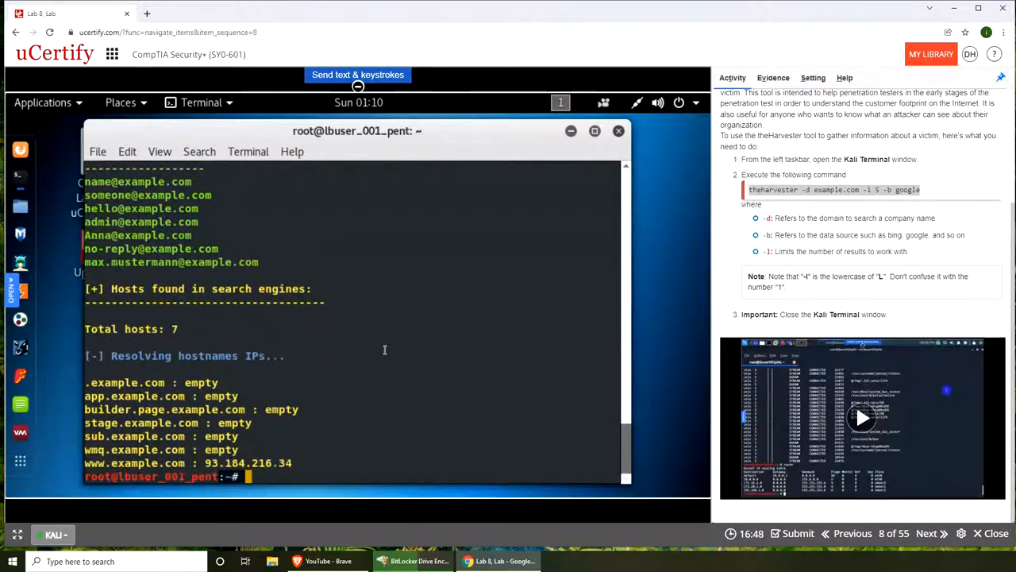
# Run theharvester with -l 5 -b google against the personal domain, finding one host
pyautogui.write('theharvester -d example.com -l 5 -b google')
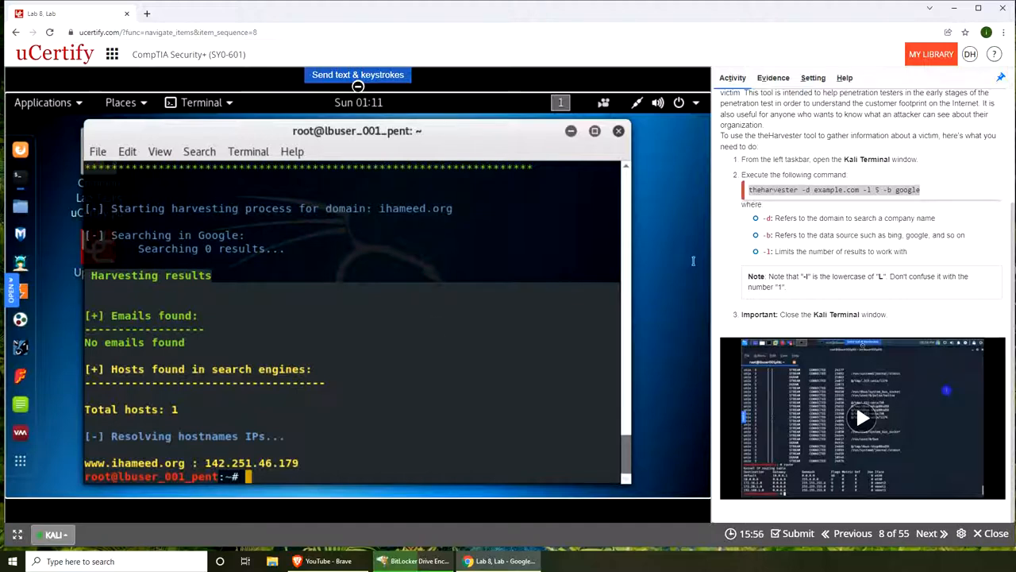
pyautogui.moveTo(643, 348)
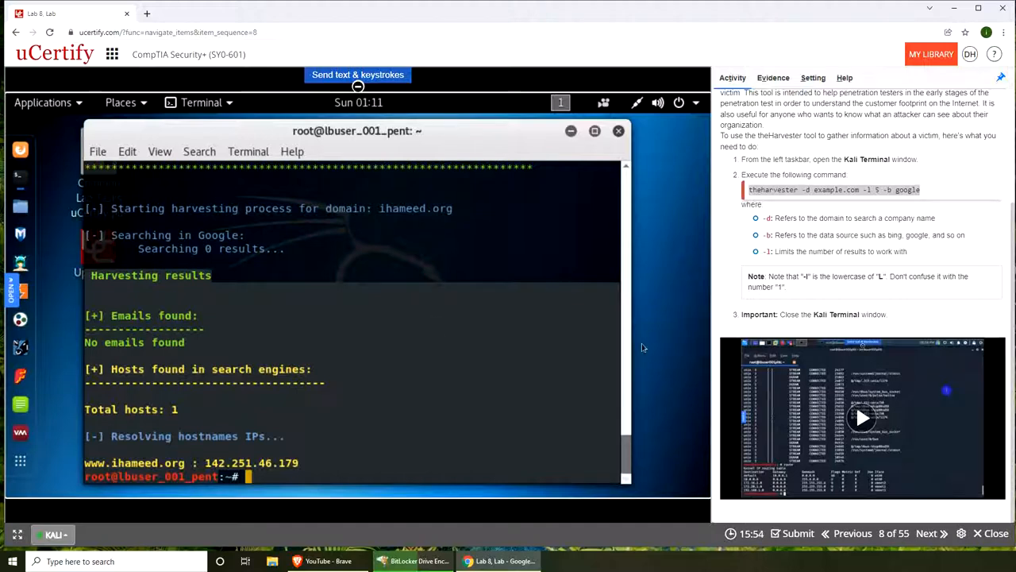
pyautogui.moveTo(371, 460)
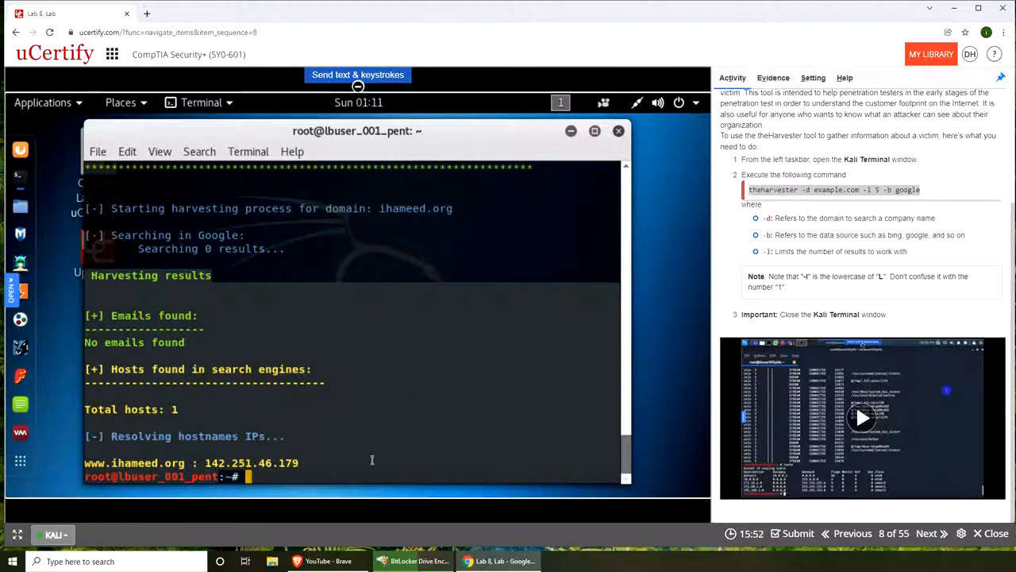
pyautogui.moveTo(362, 468)
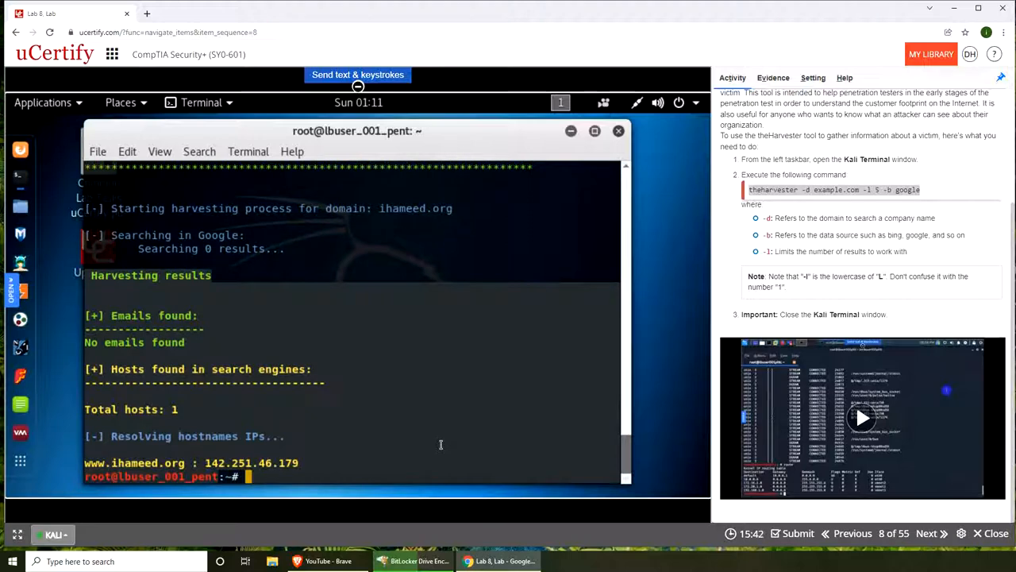
# Rerun theharvester -l 5 -b google to show the example.com emails and seven hosts again
pyautogui.write('theharvester -d ihameed.org -l 5 -b google')
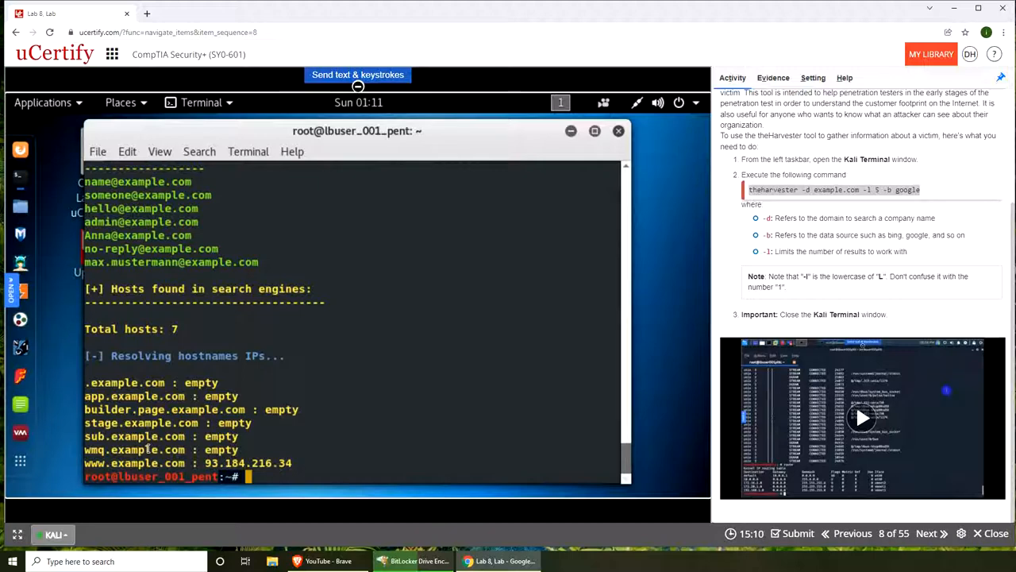
pyautogui.moveTo(661, 416)
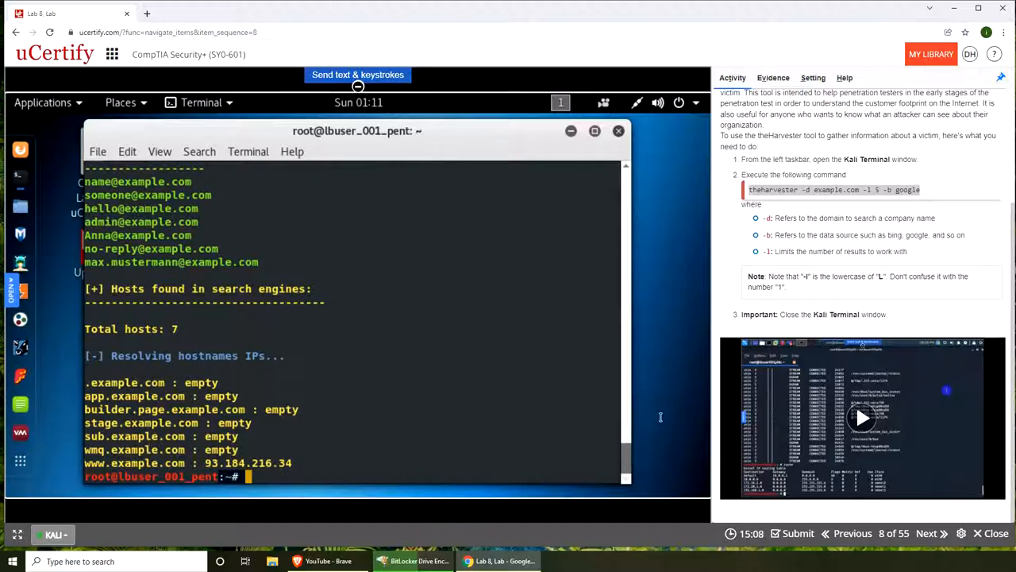